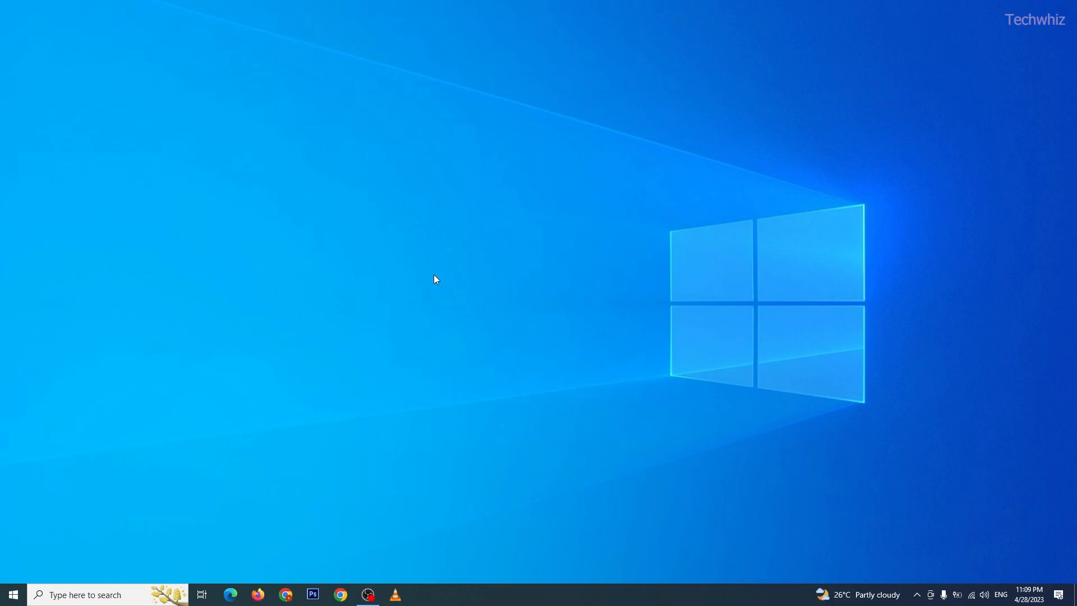
mouse_move(397, 584)
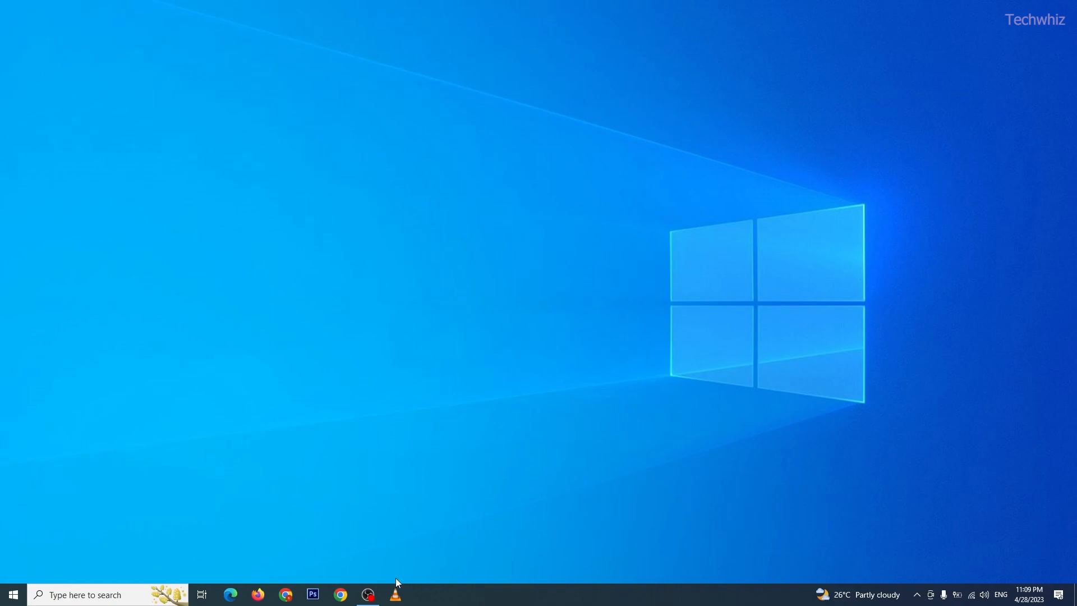
Step: Launch VLC media player from the taskbar icon
left_click(395, 594)
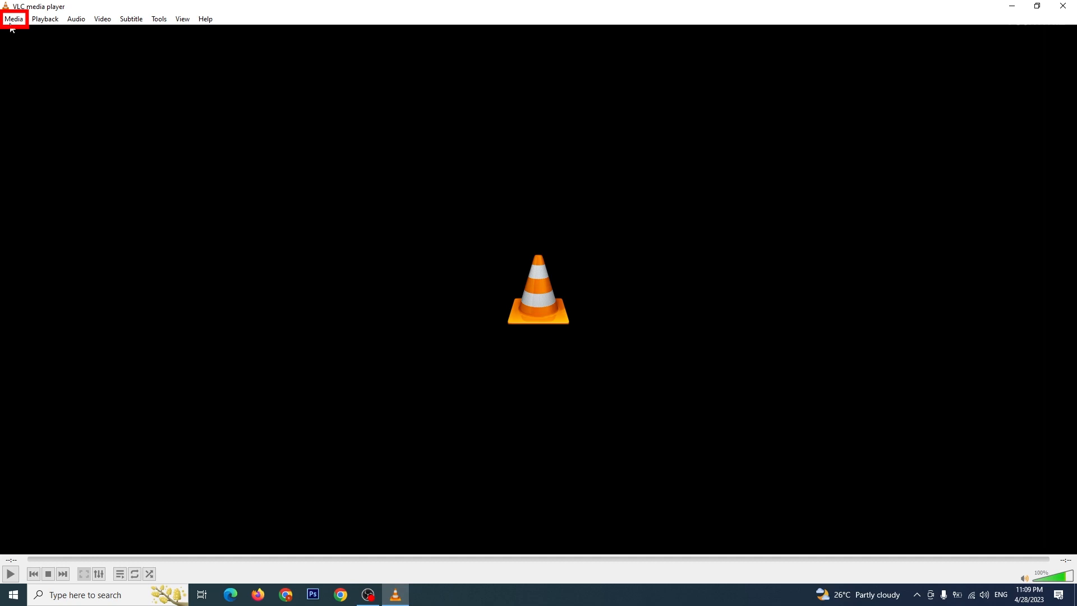
Step: Add 'Avi File.avi' from Desktop\OBS to the Convert / Save file list
left_click(13, 18)
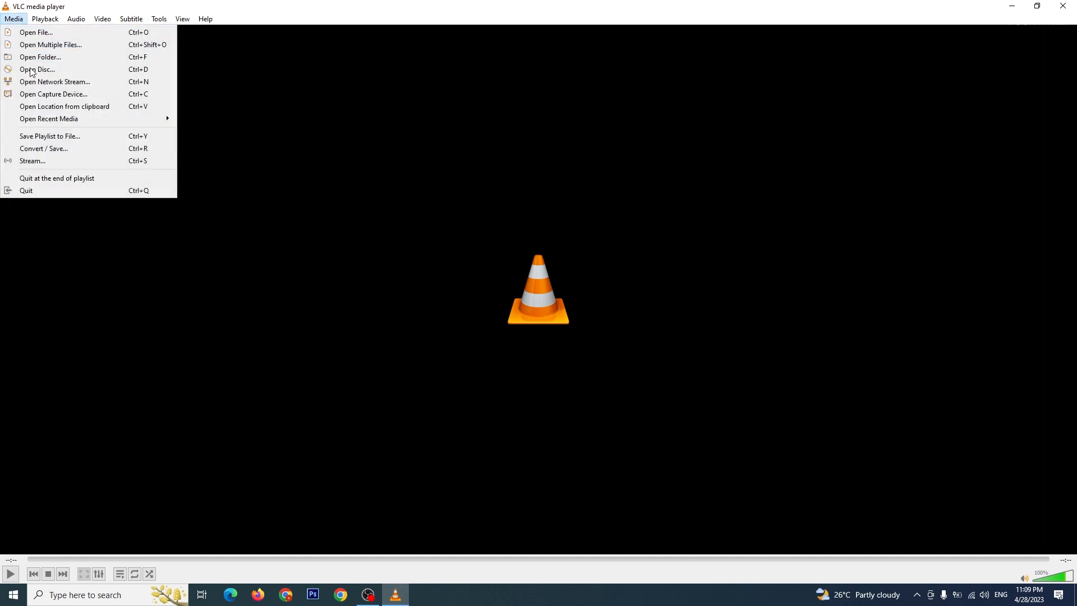
mouse_move(43, 150)
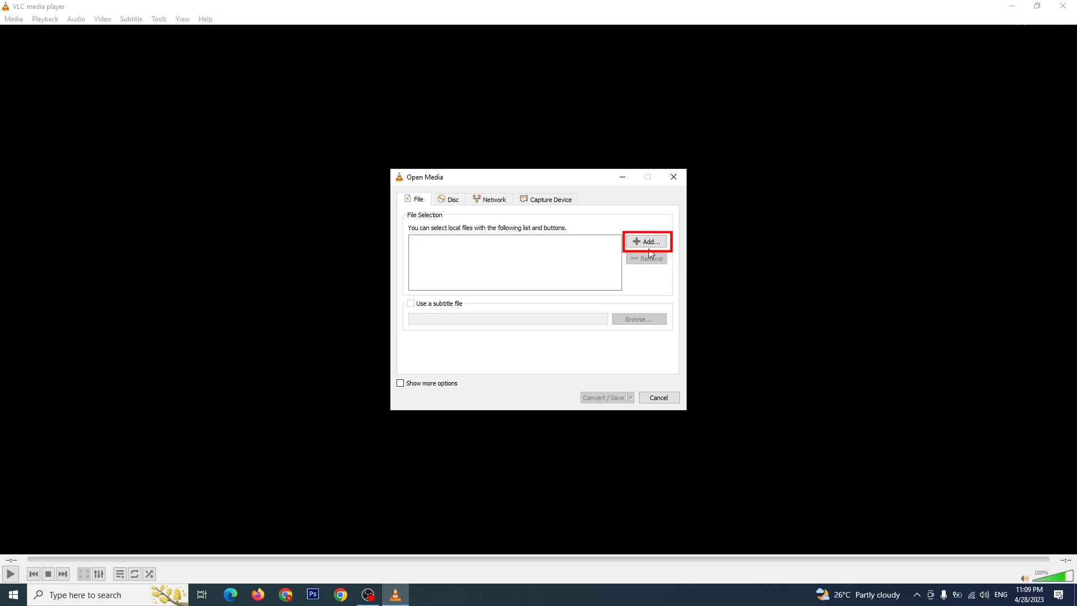
left_click(647, 241)
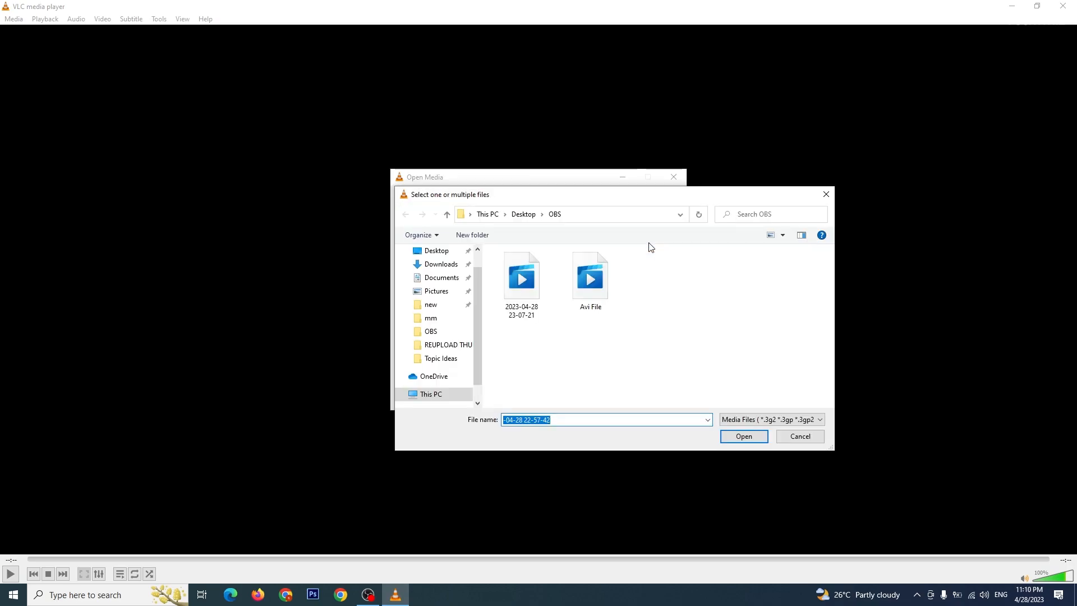
left_click(590, 275)
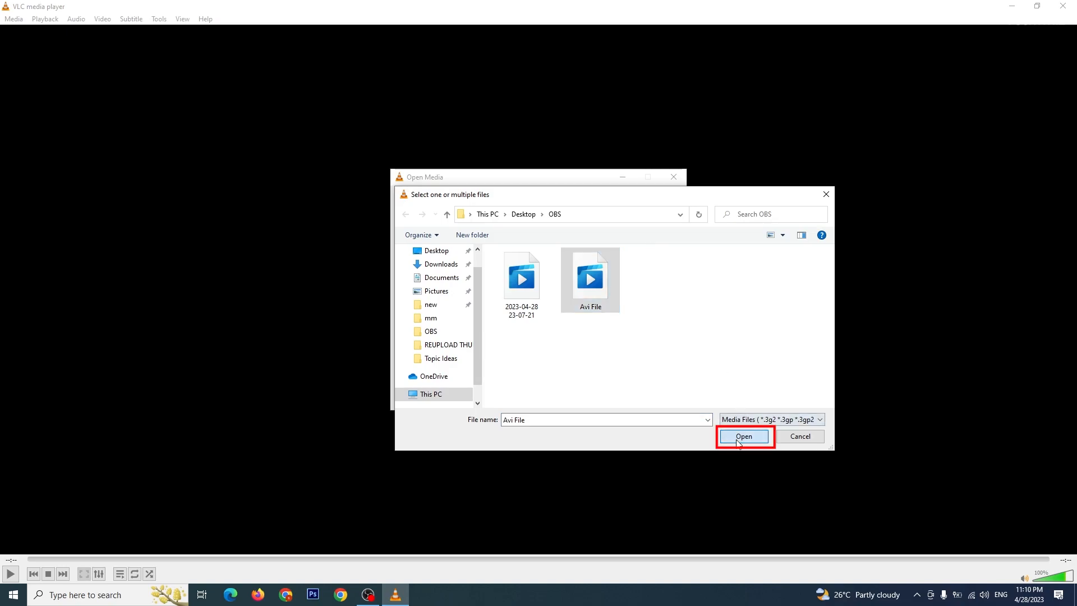
left_click(743, 436)
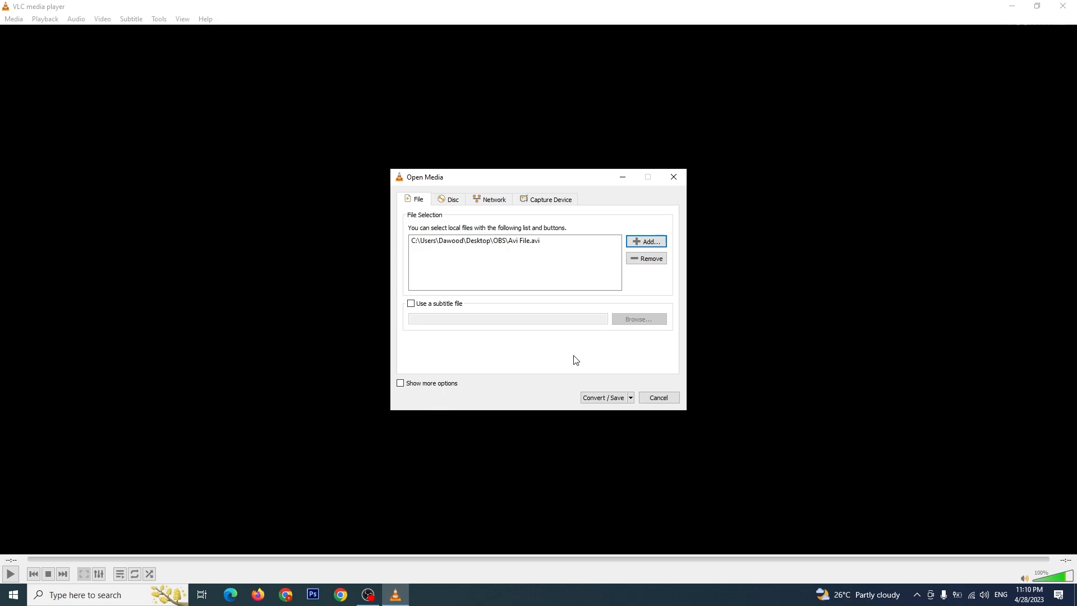
left_click(603, 397)
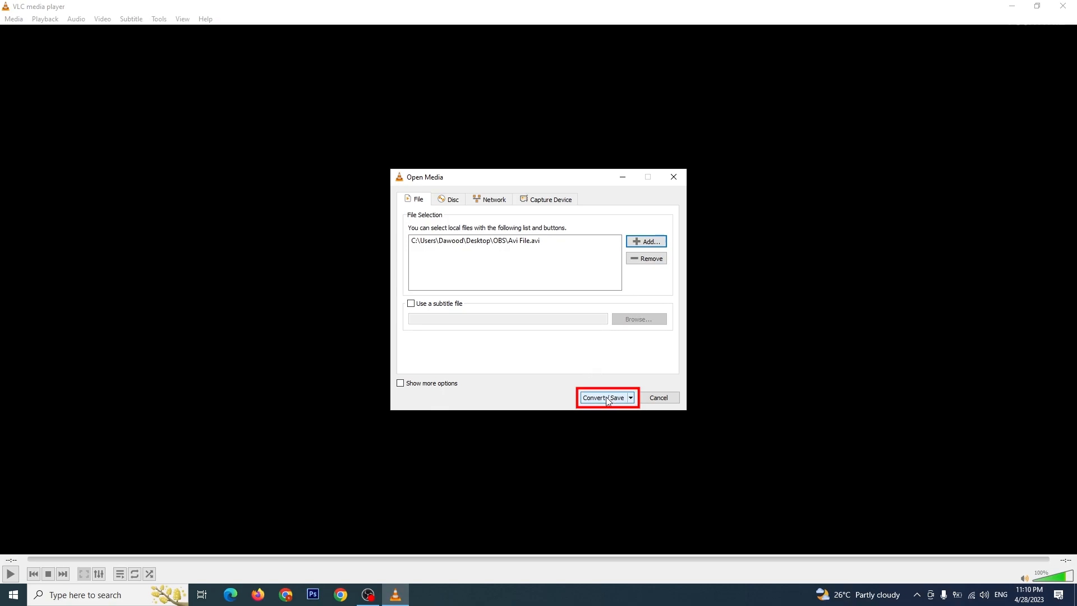
Step: Choose the Video - H.264 + MP3 (MP4) conversion profile
left_click(603, 397)
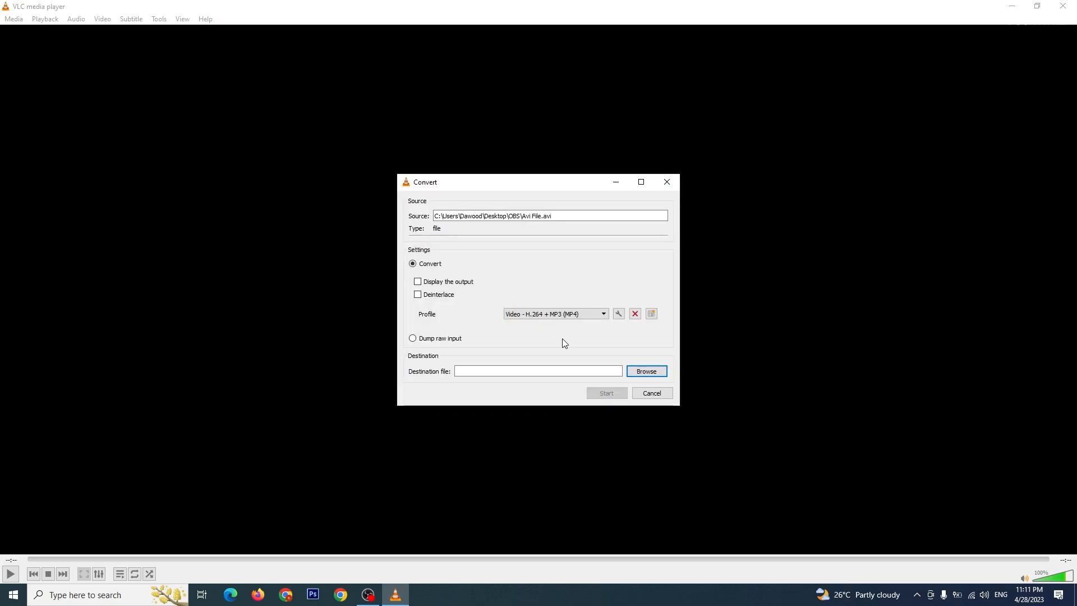
left_click(554, 314)
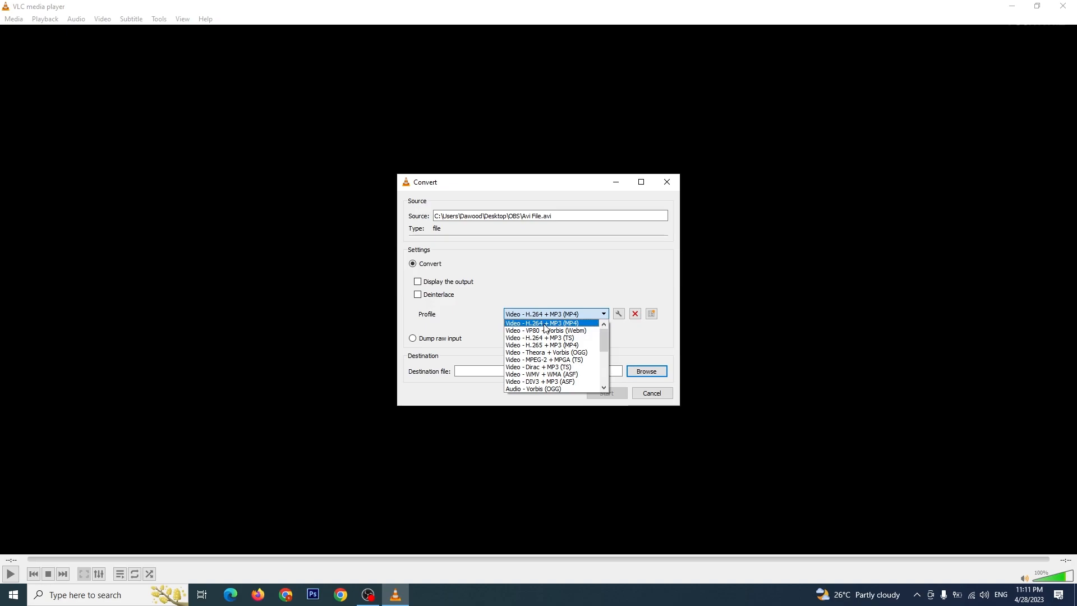
mouse_move(565, 330)
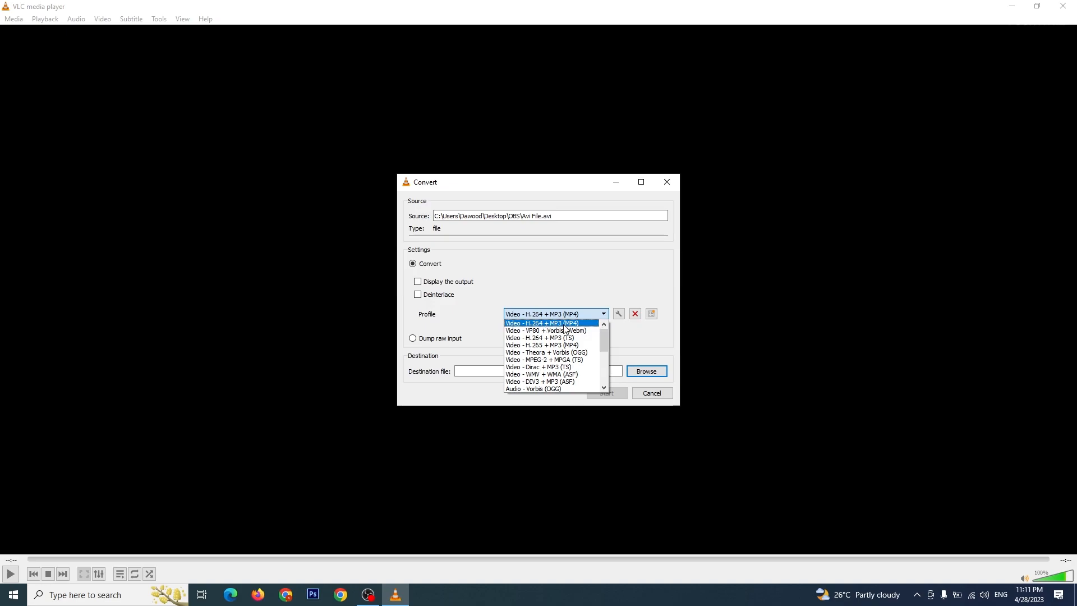
left_click(542, 323)
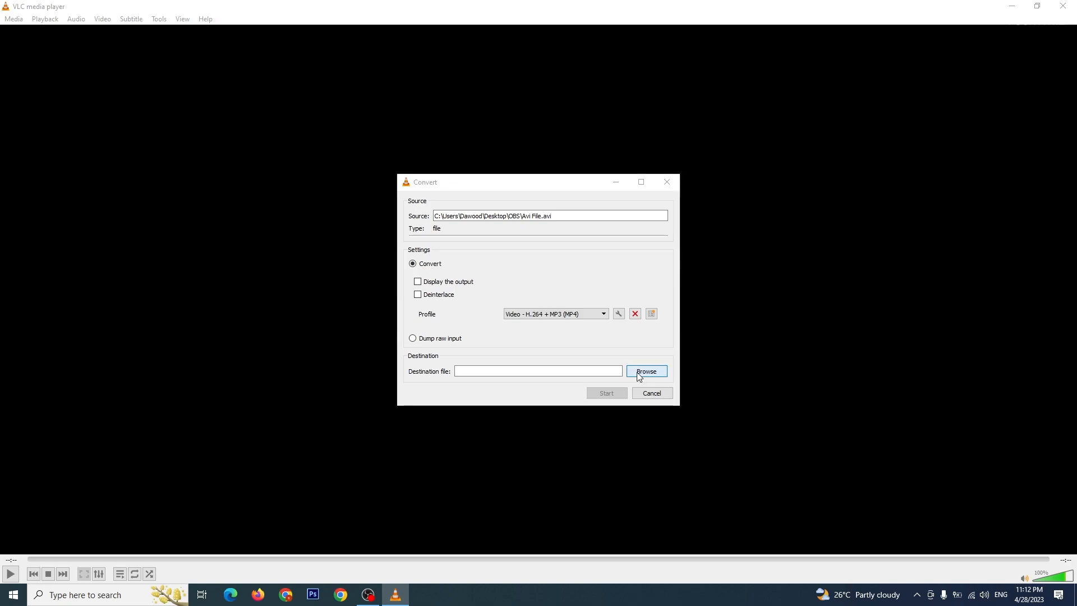
Step: Set the destination file to 'mp4 file' in Desktop\OBS
left_click(645, 370)
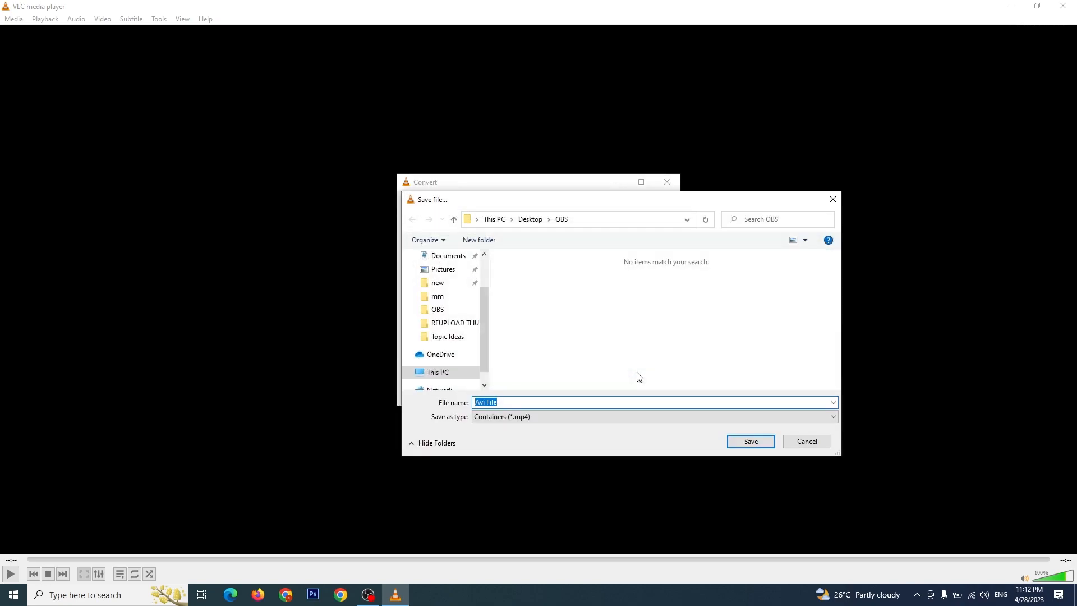
mouse_move(631, 377)
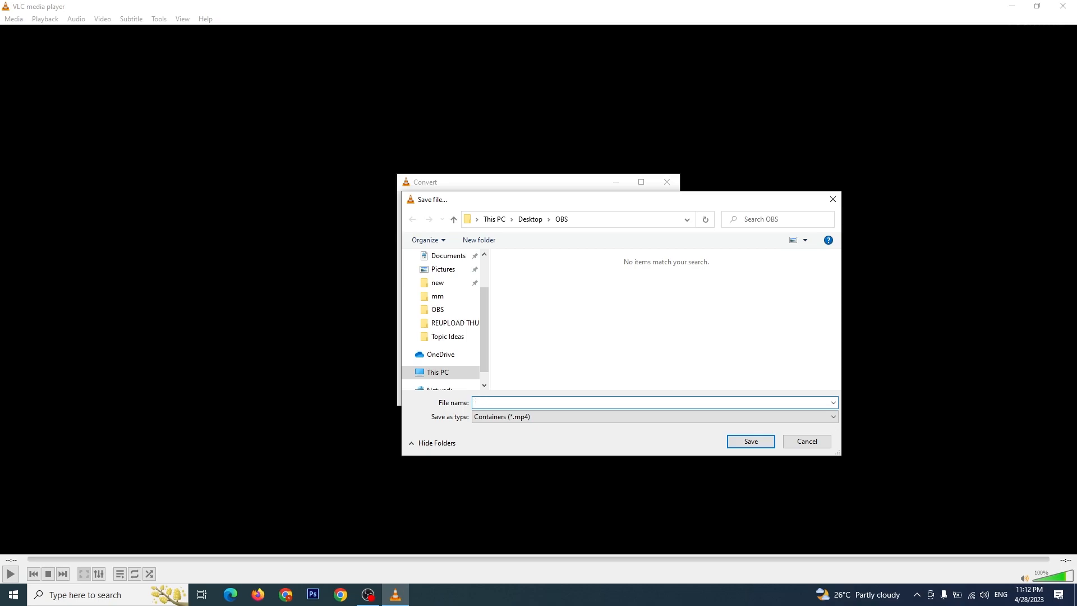
left_click(750, 441)
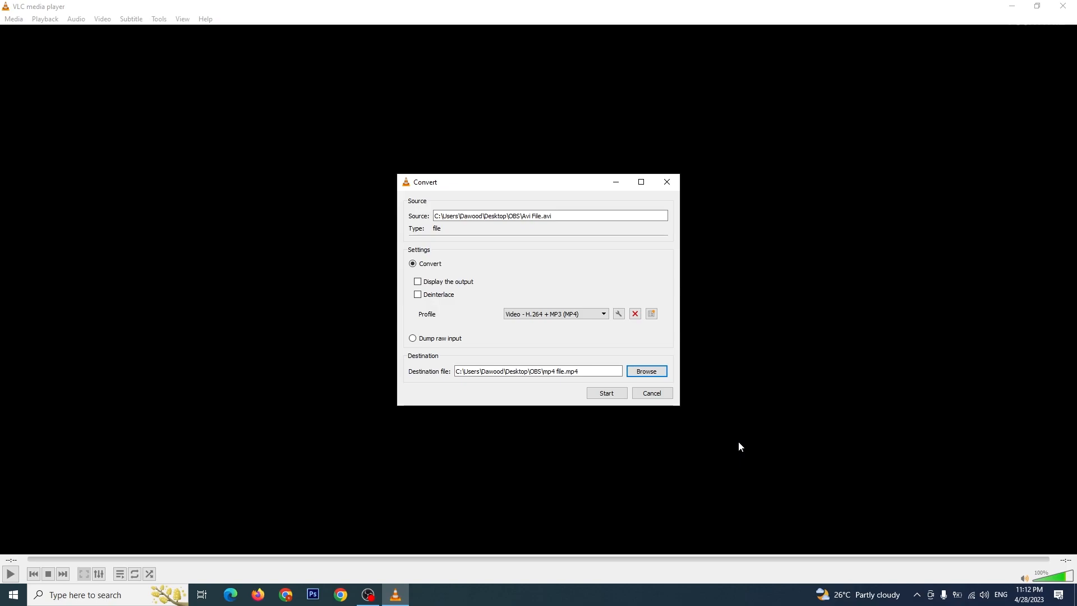
mouse_move(645, 434)
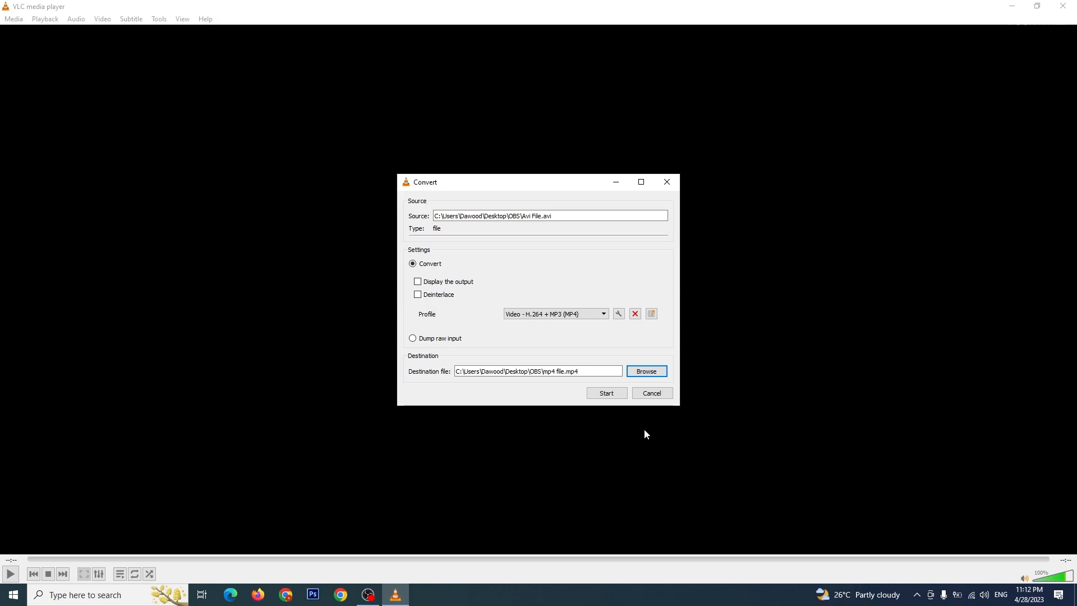
Step: Convert the AVI to MP4, then go to the OBS folder to check the output
left_click(606, 392)
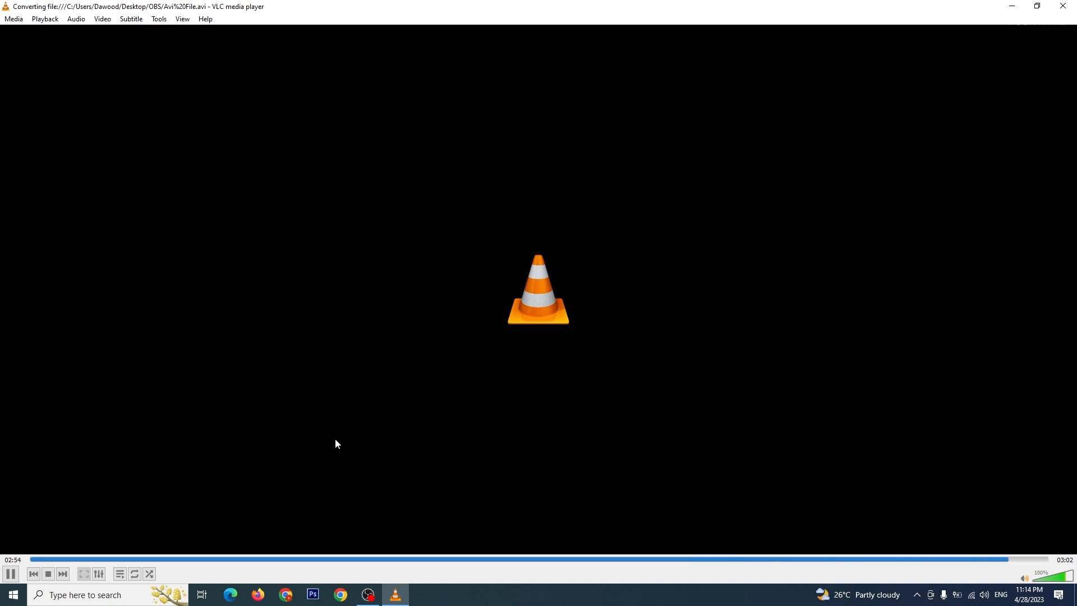
left_click(422, 594)
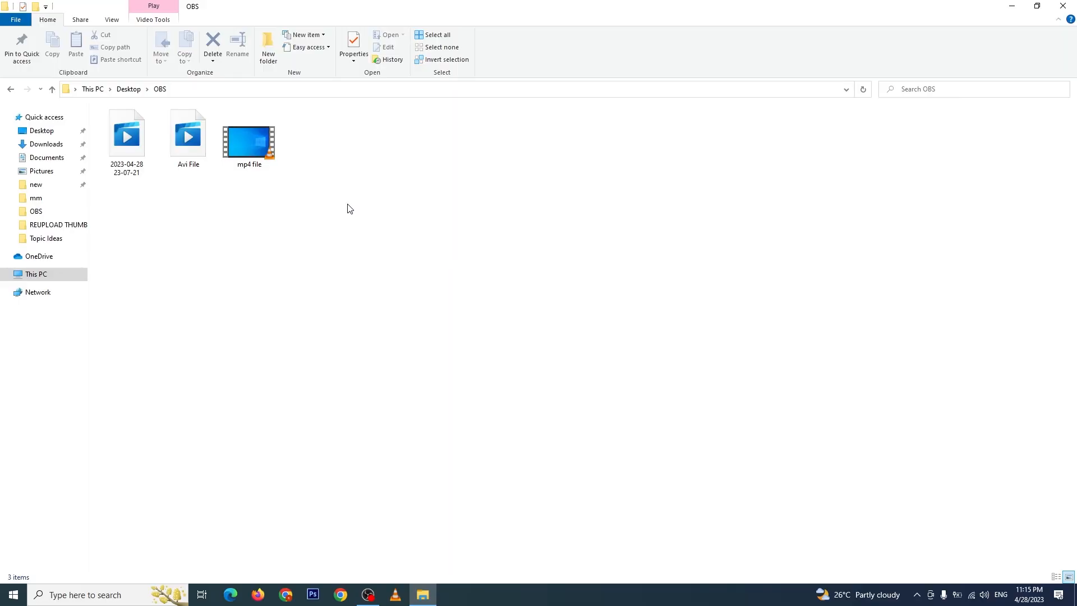
Step: Open the Properties of 'mp4 file' in the OBS folder
left_click(248, 135)
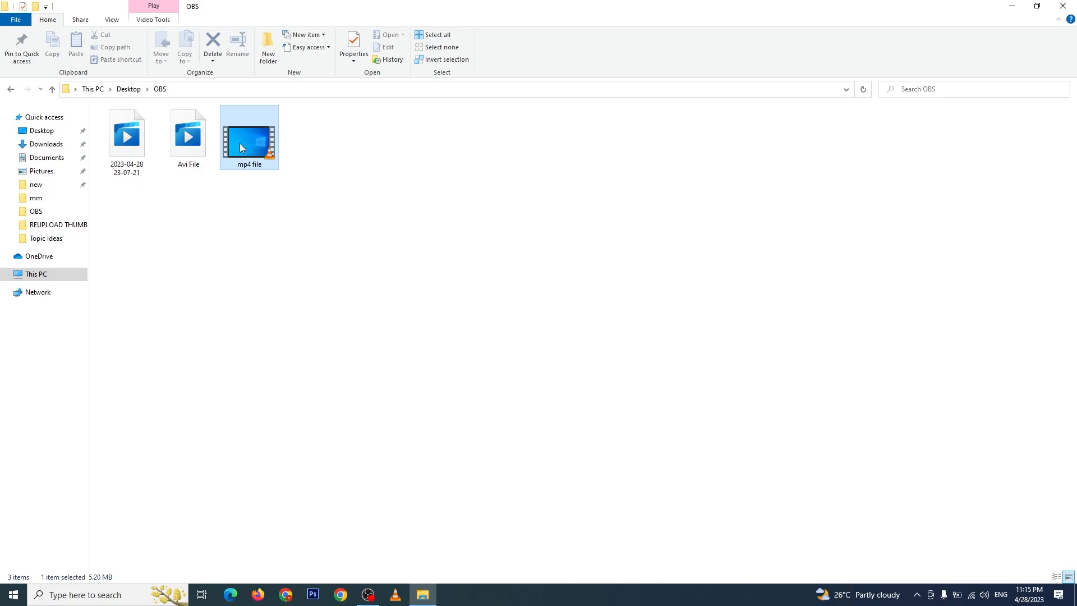
right_click(249, 137)
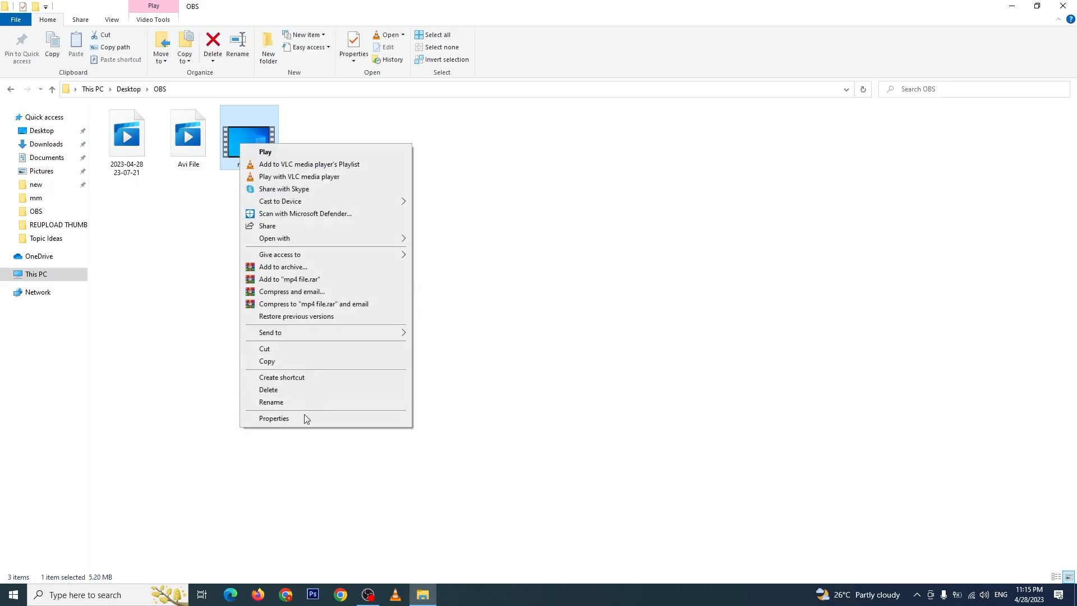
left_click(274, 419)
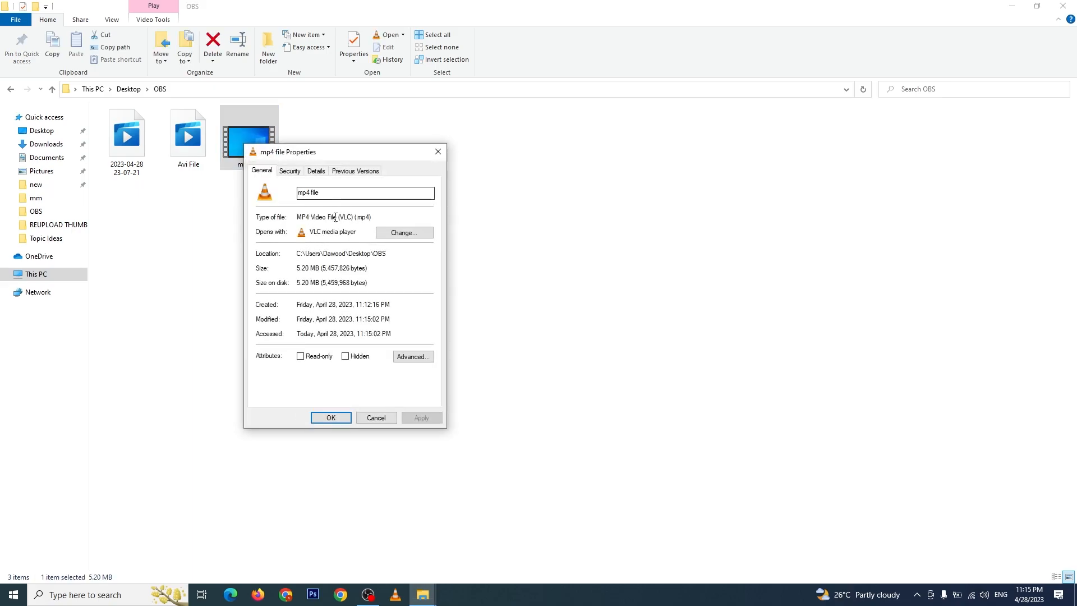